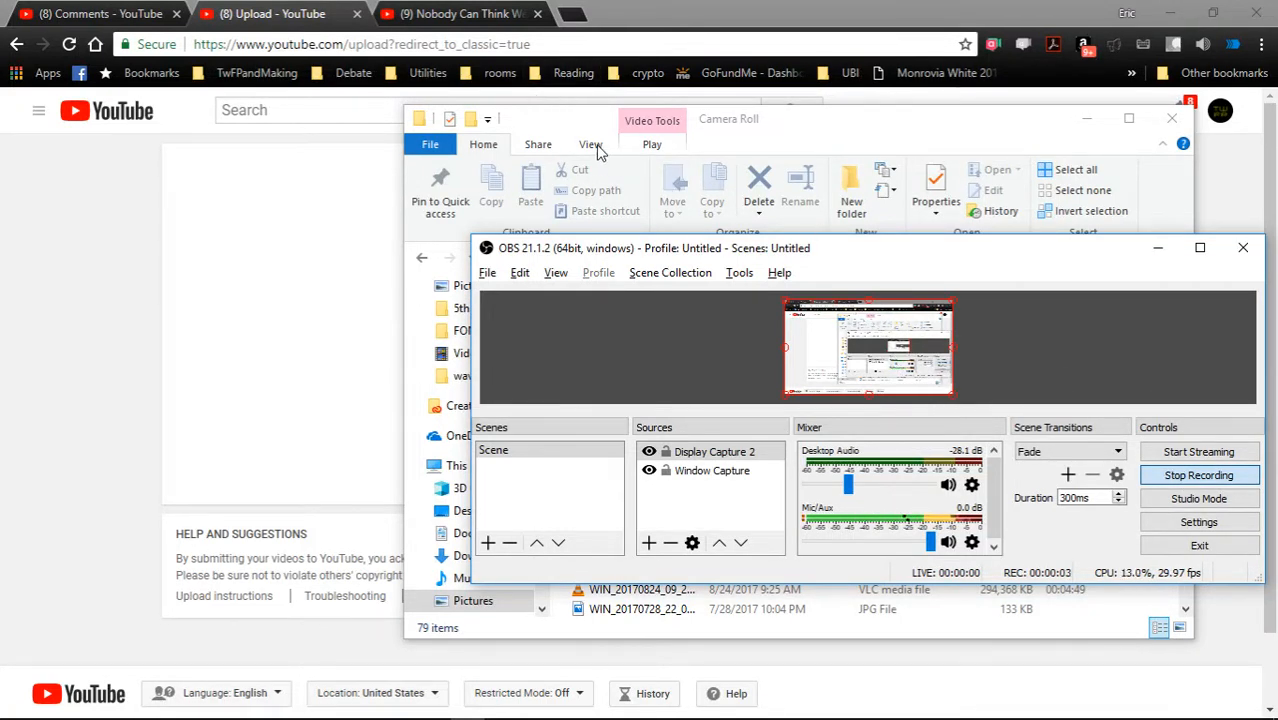
mouse_move(460, 12)
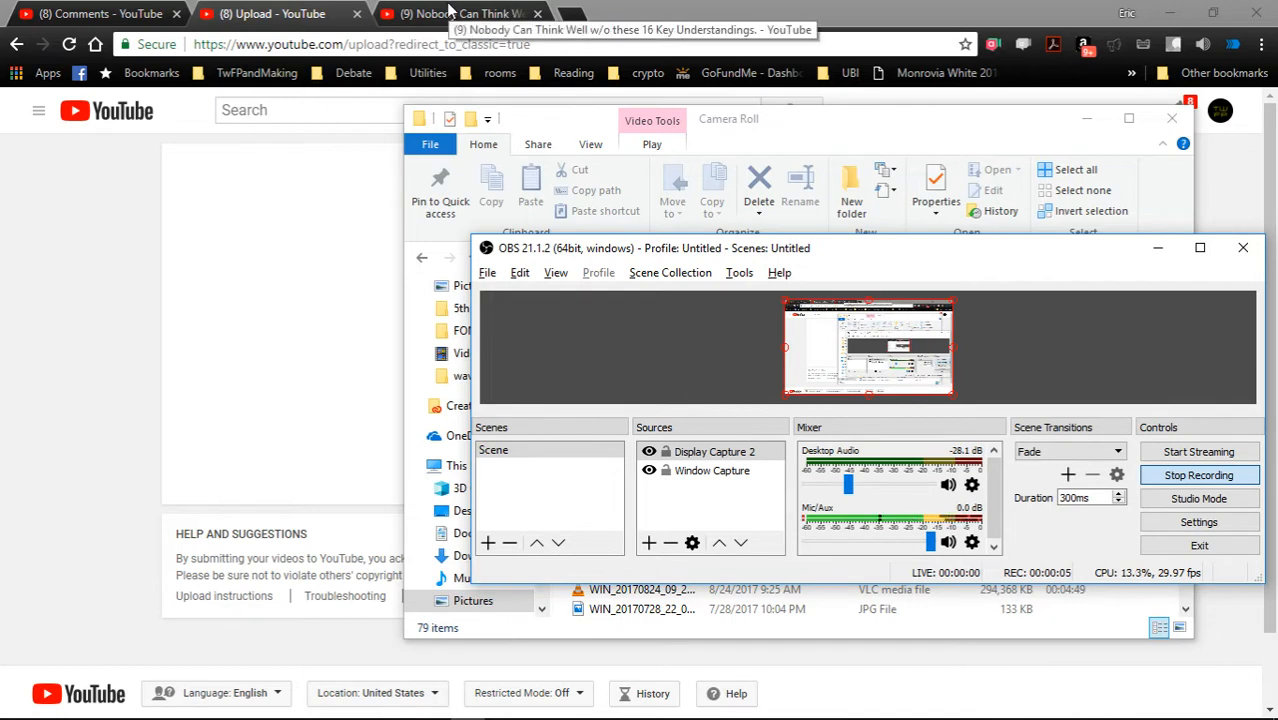
- Switch to the Comments - YouTube browser tab and bring the first comment into view
click(90, 12)
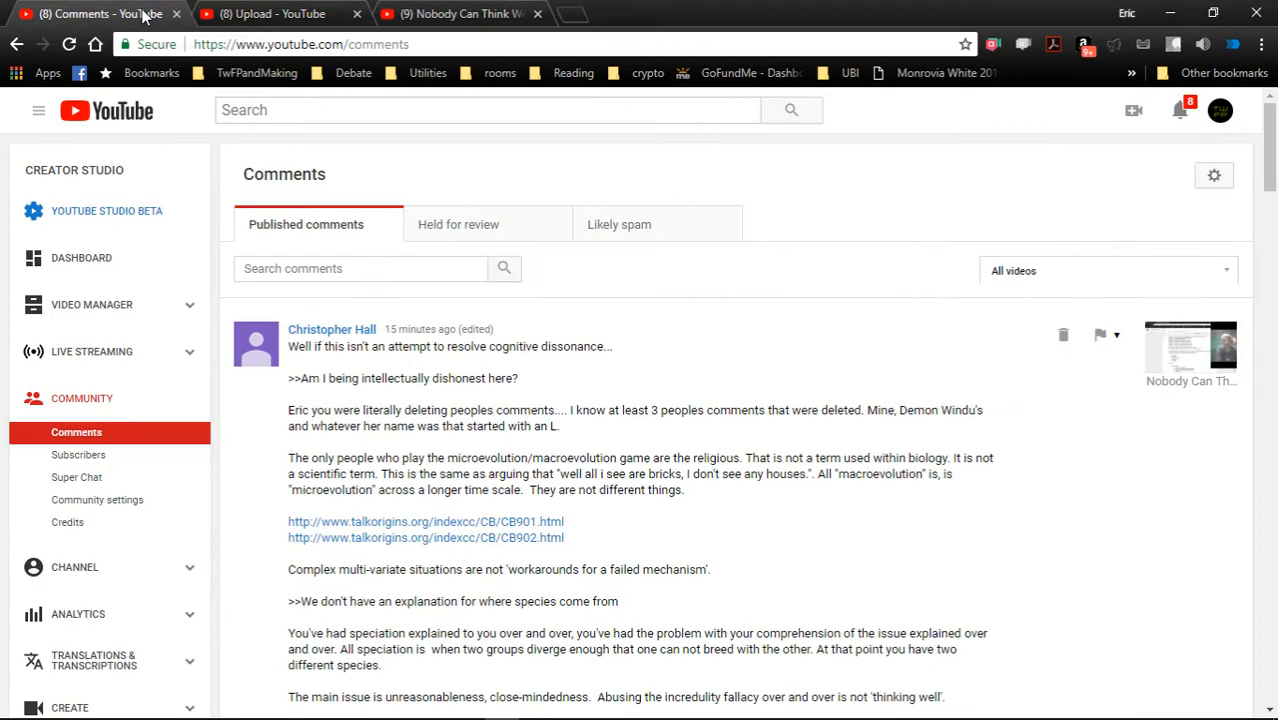
scroll(down, 3)
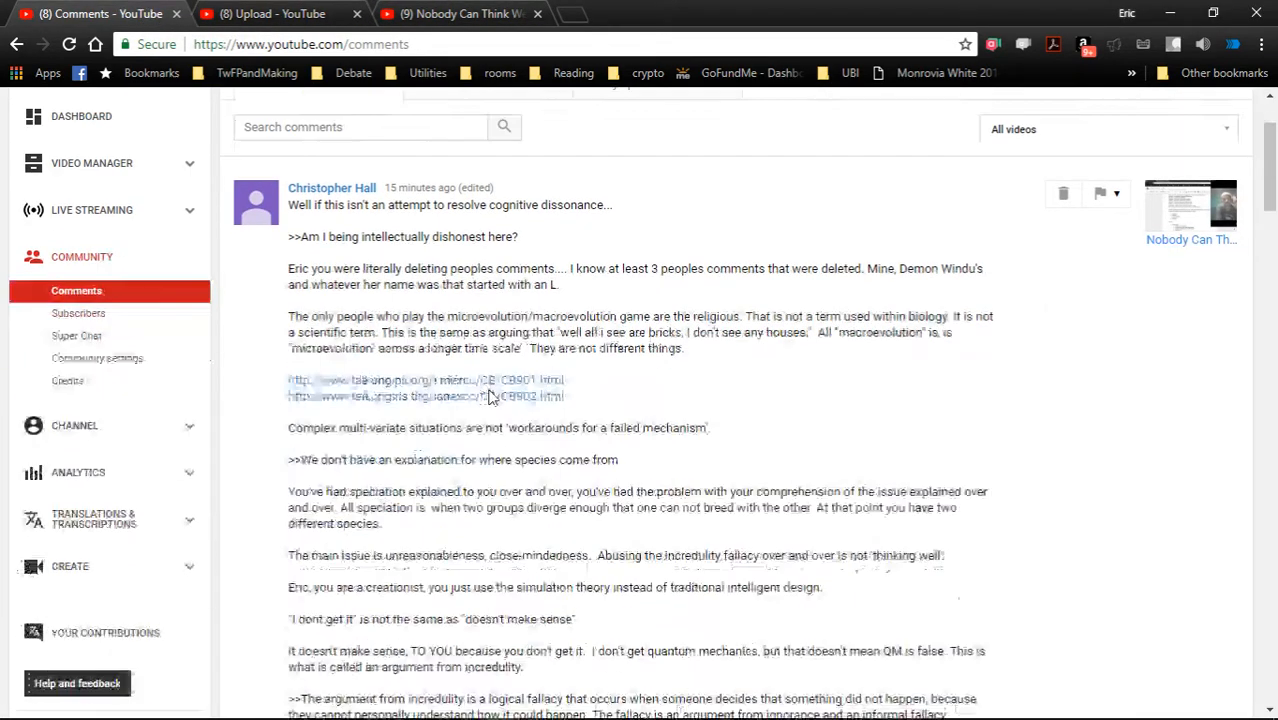
scroll(down, 3)
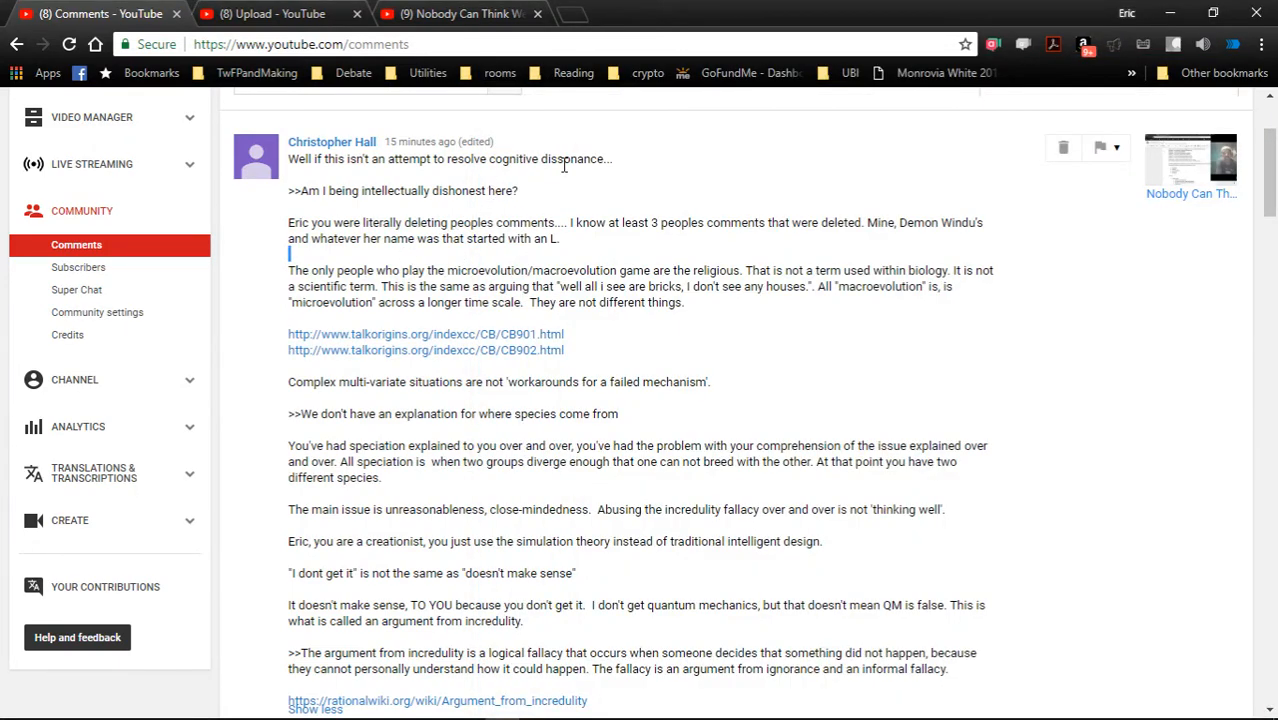
mouse_move(500, 198)
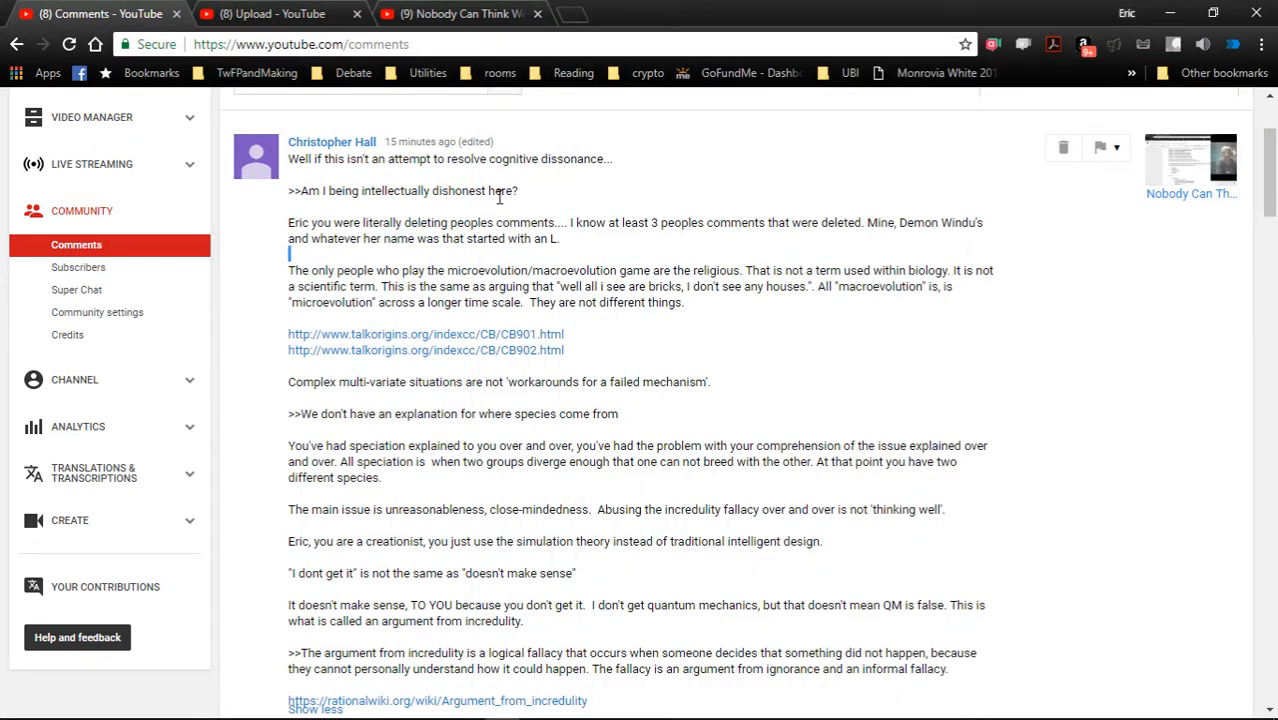
mouse_move(540, 216)
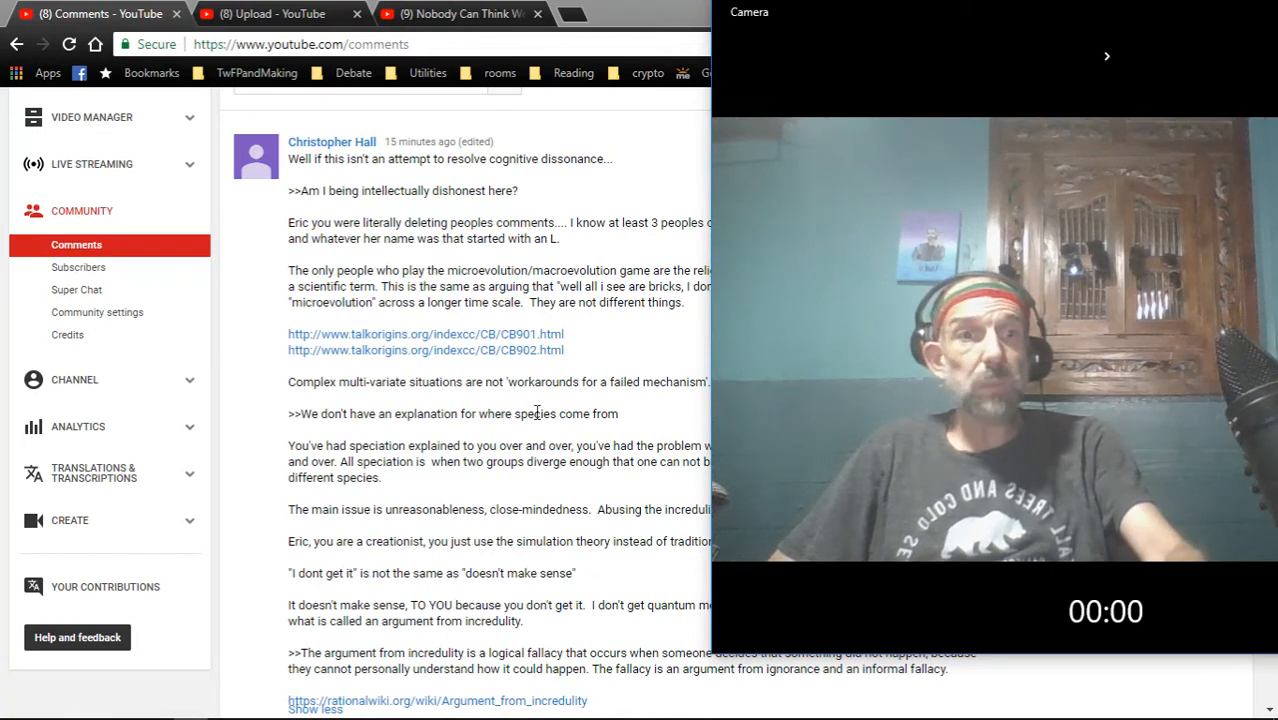
- Scroll down until the channel's reply appears beneath the long comment
scroll(down, 3)
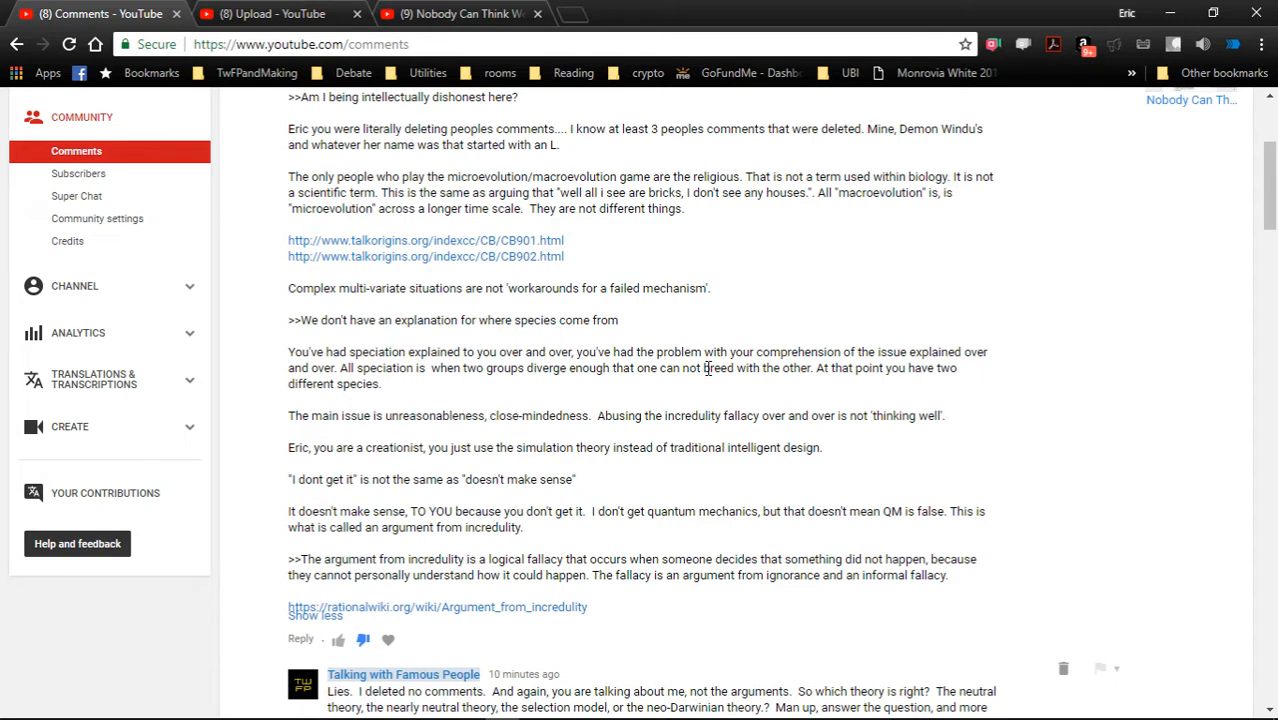
mouse_move(660, 368)
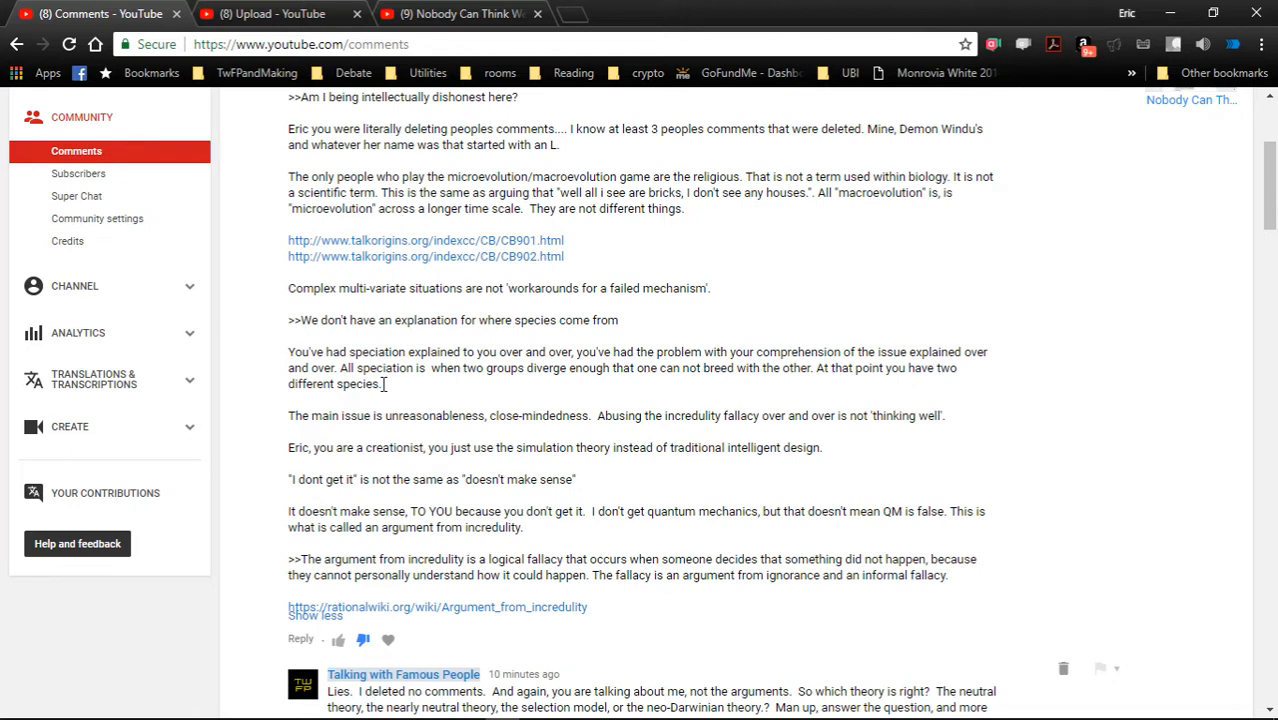
mouse_move(414, 384)
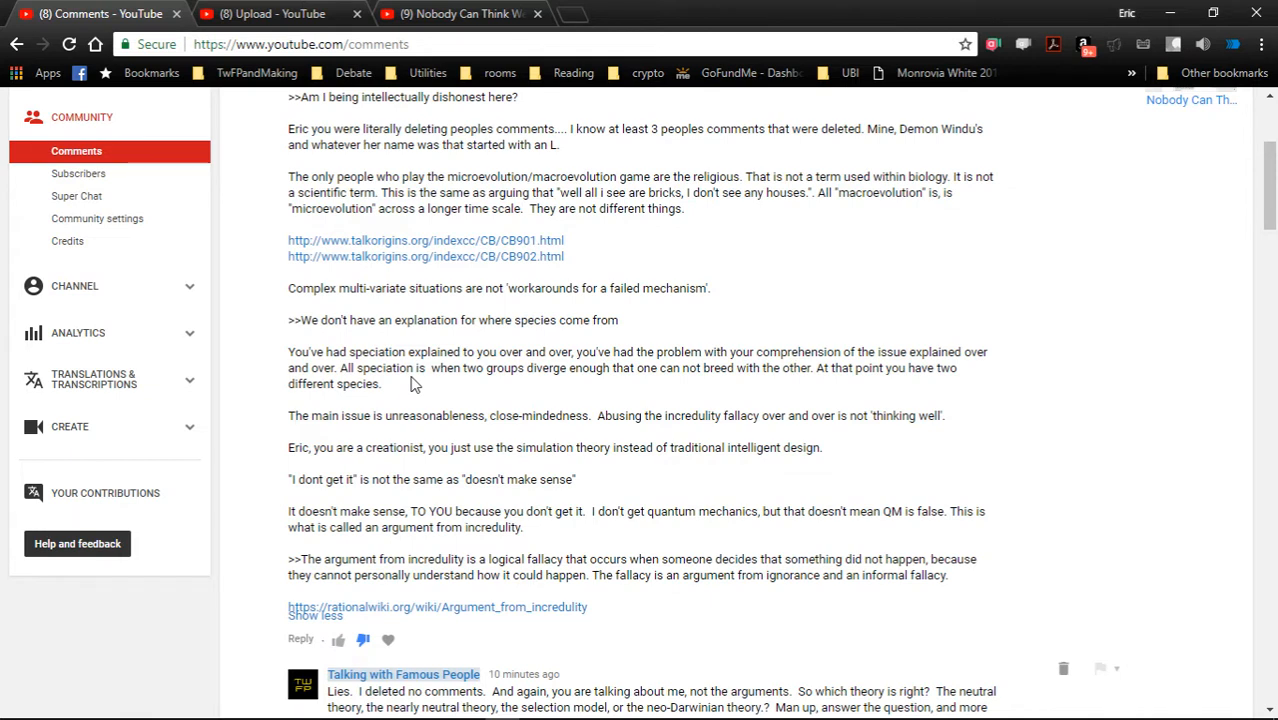
mouse_move(416, 384)
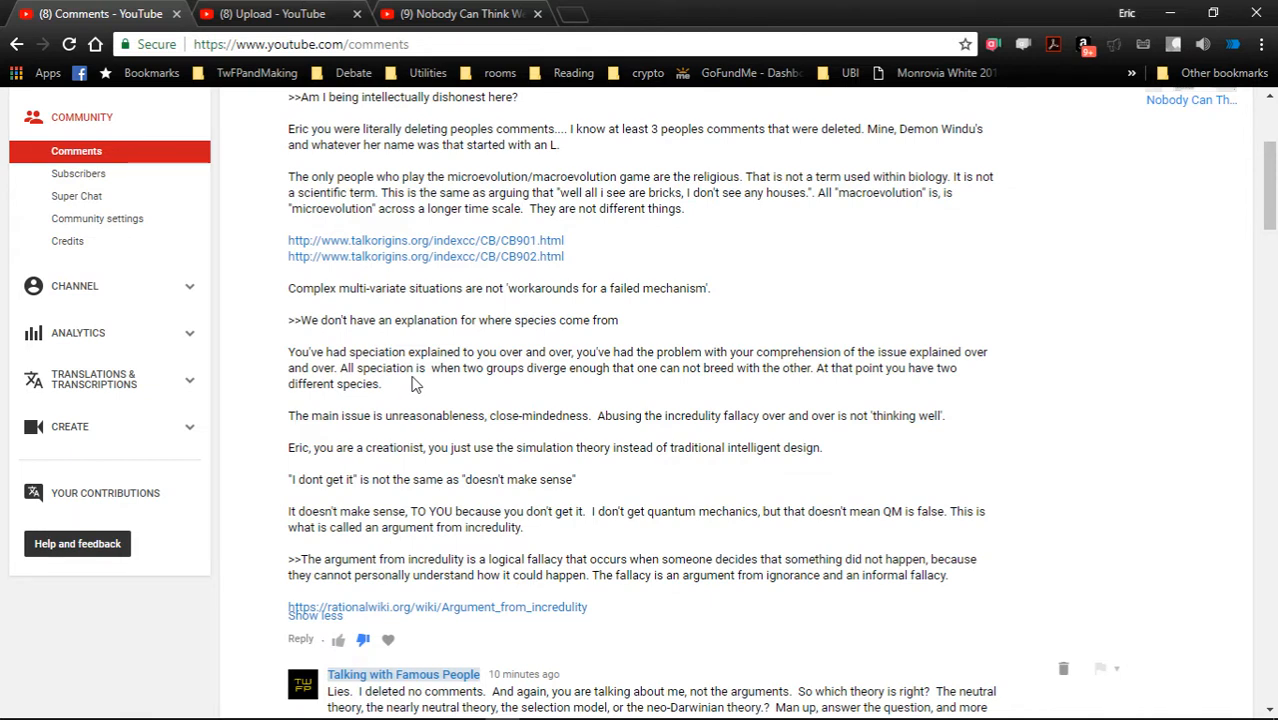
mouse_move(436, 388)
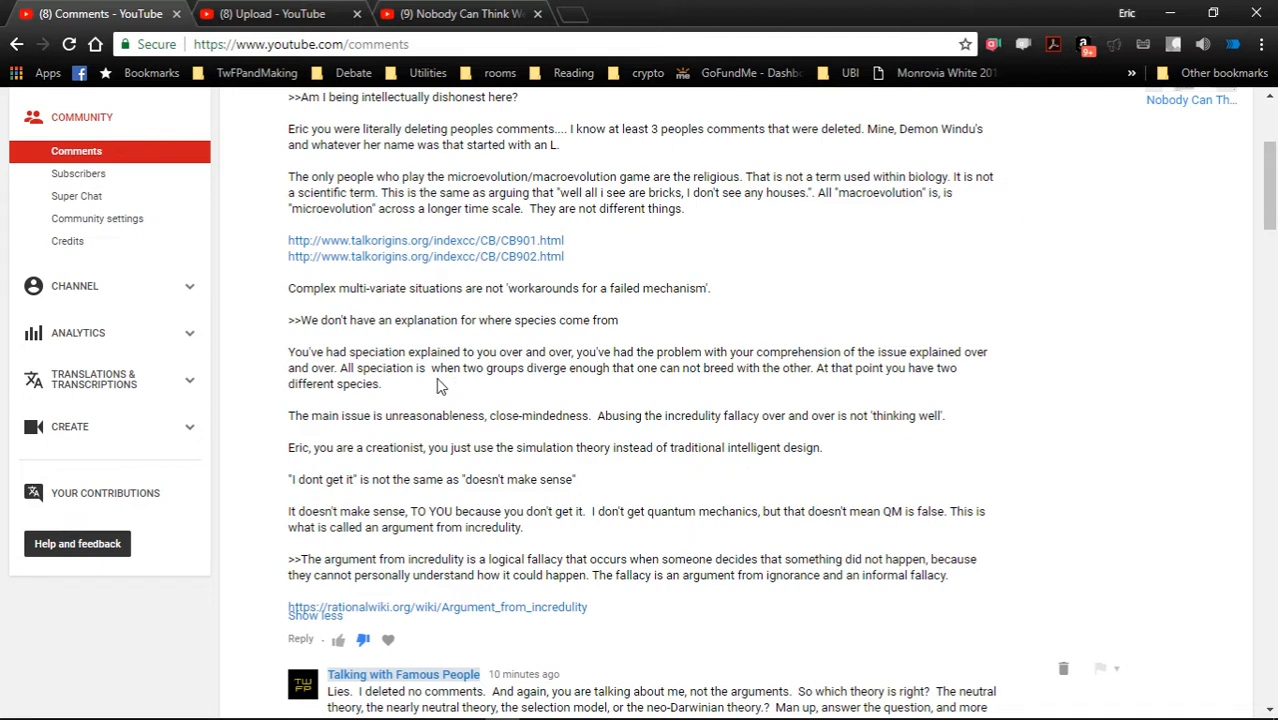
mouse_move(498, 376)
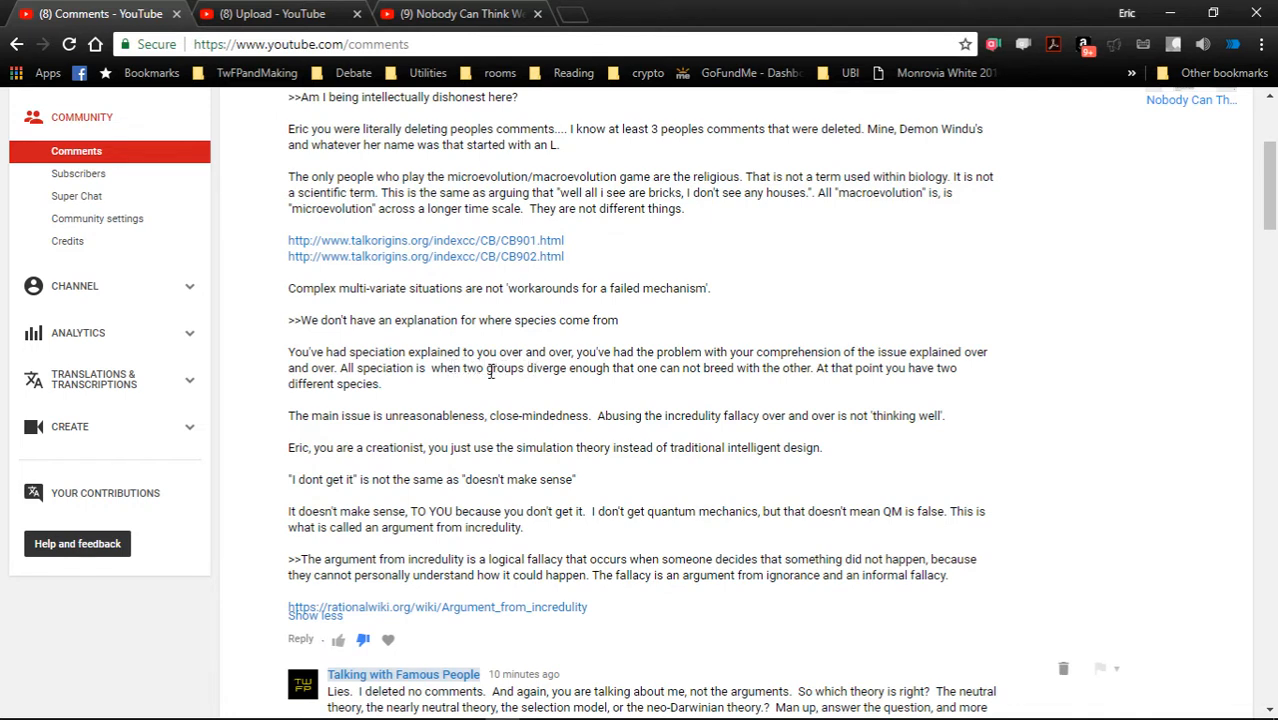
mouse_move(824, 374)
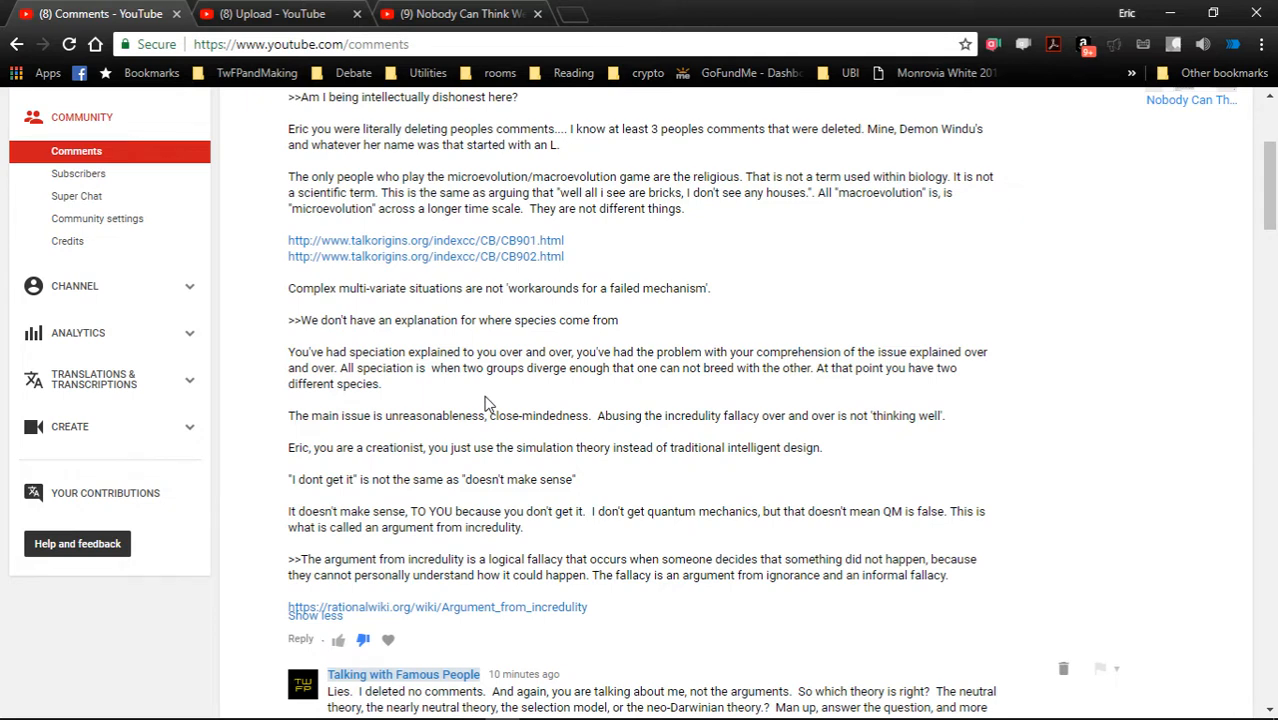
mouse_move(396, 434)
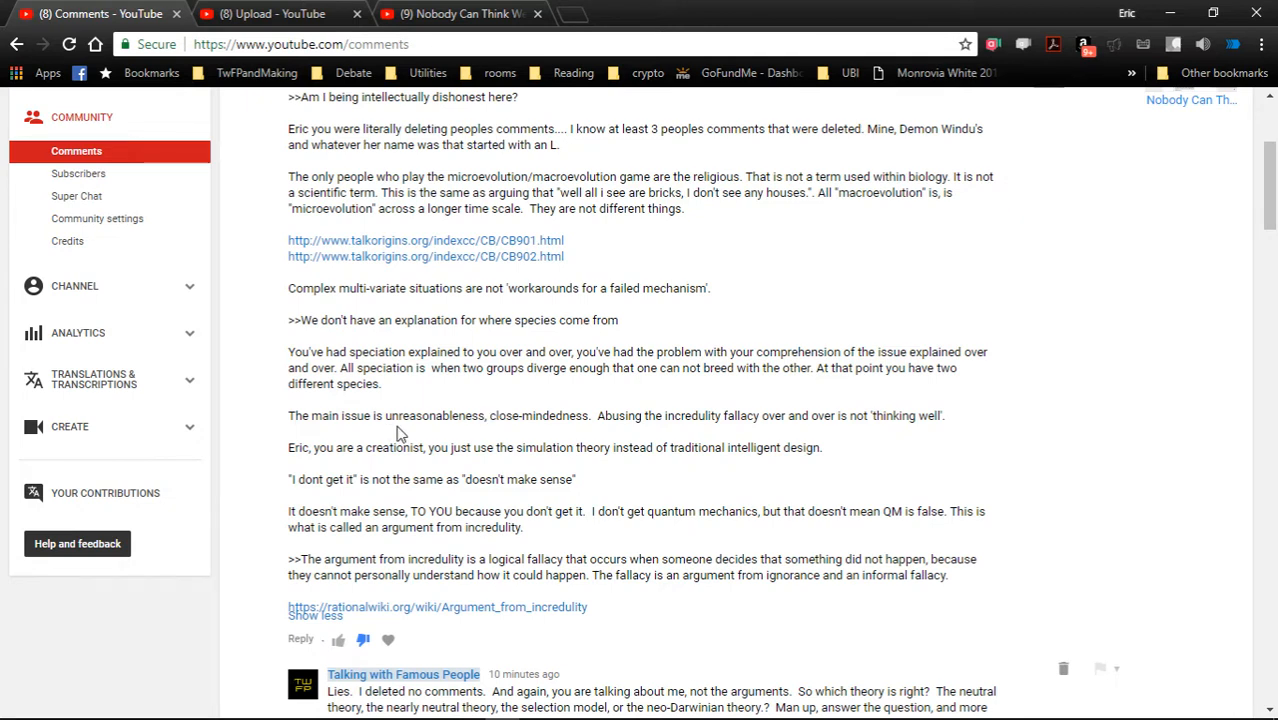
mouse_move(600, 432)
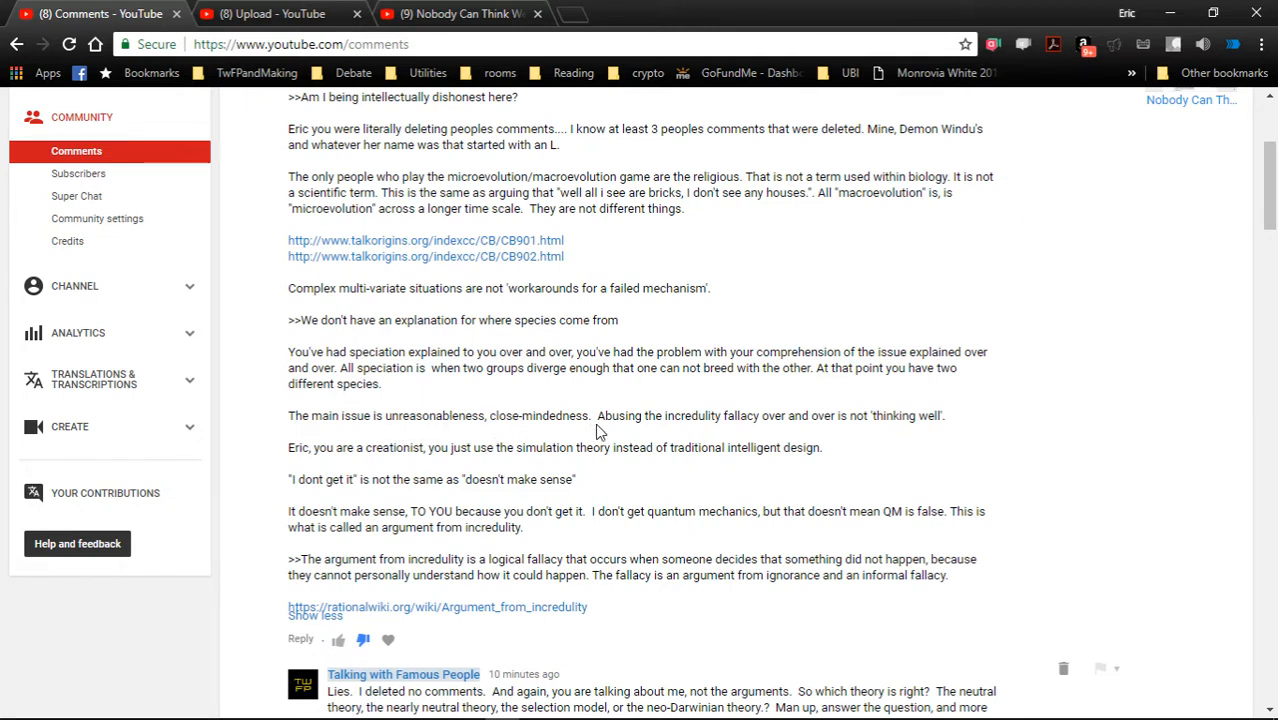
mouse_move(658, 452)
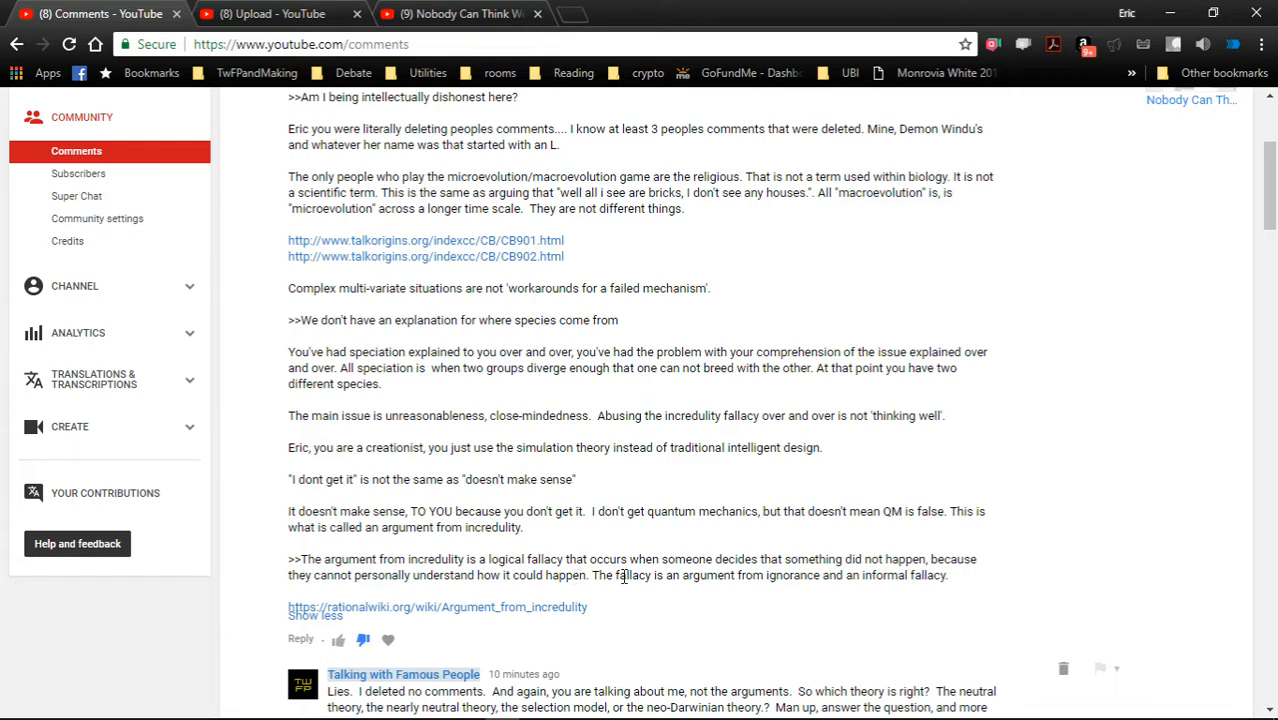
mouse_move(644, 576)
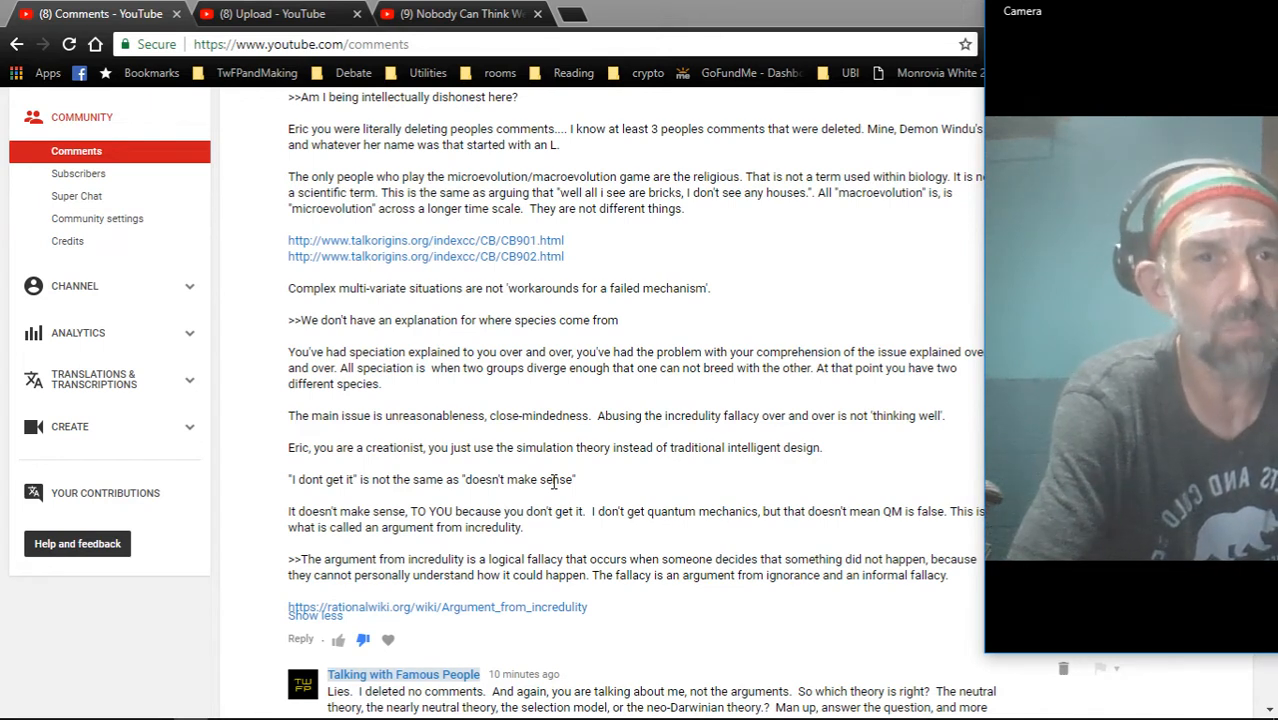
mouse_move(432, 572)
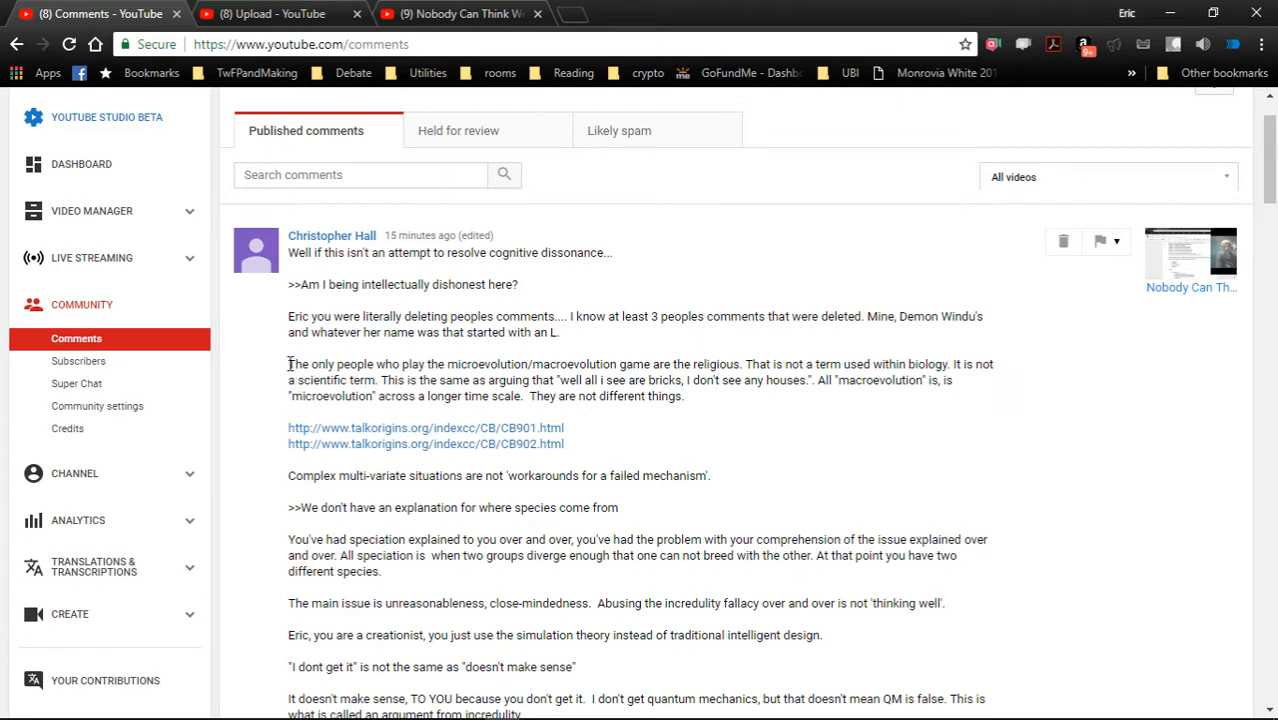
- Highlight the micro/macroevolution sentence, then the 'all I see are bricks, I don't see any houses' sentence
drag(288, 364, 742, 380)
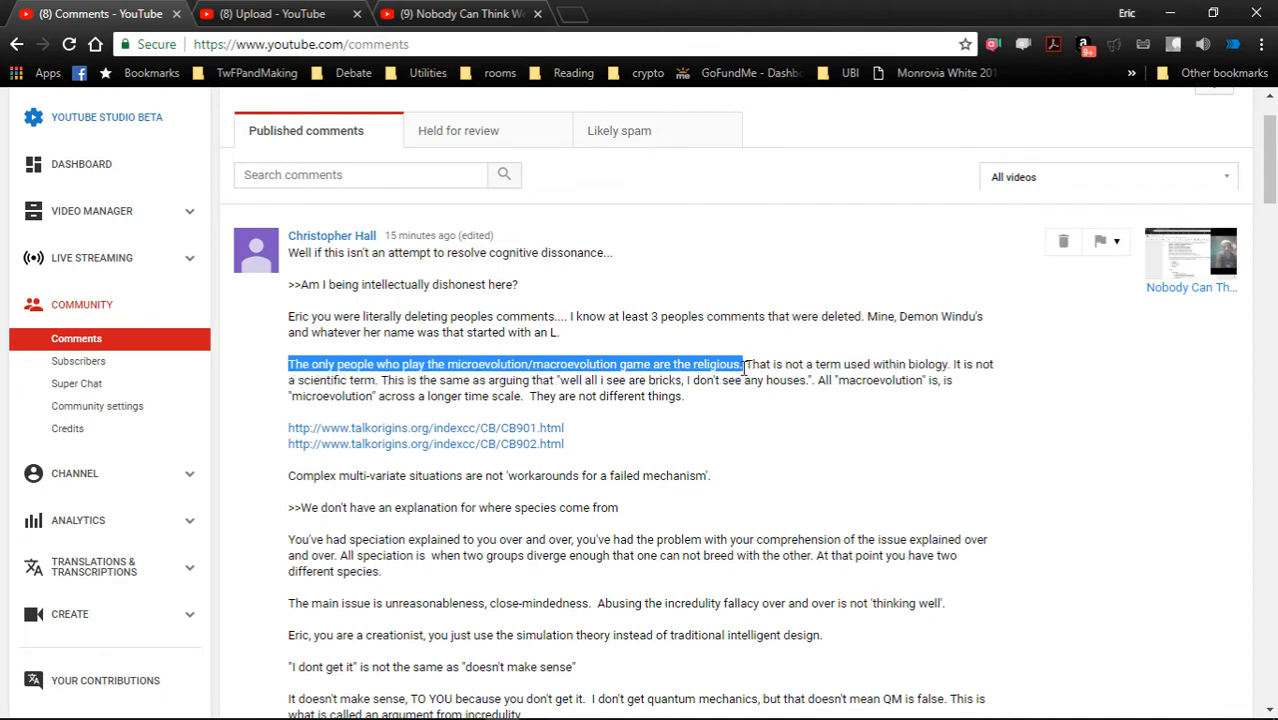
scroll(down, 3)
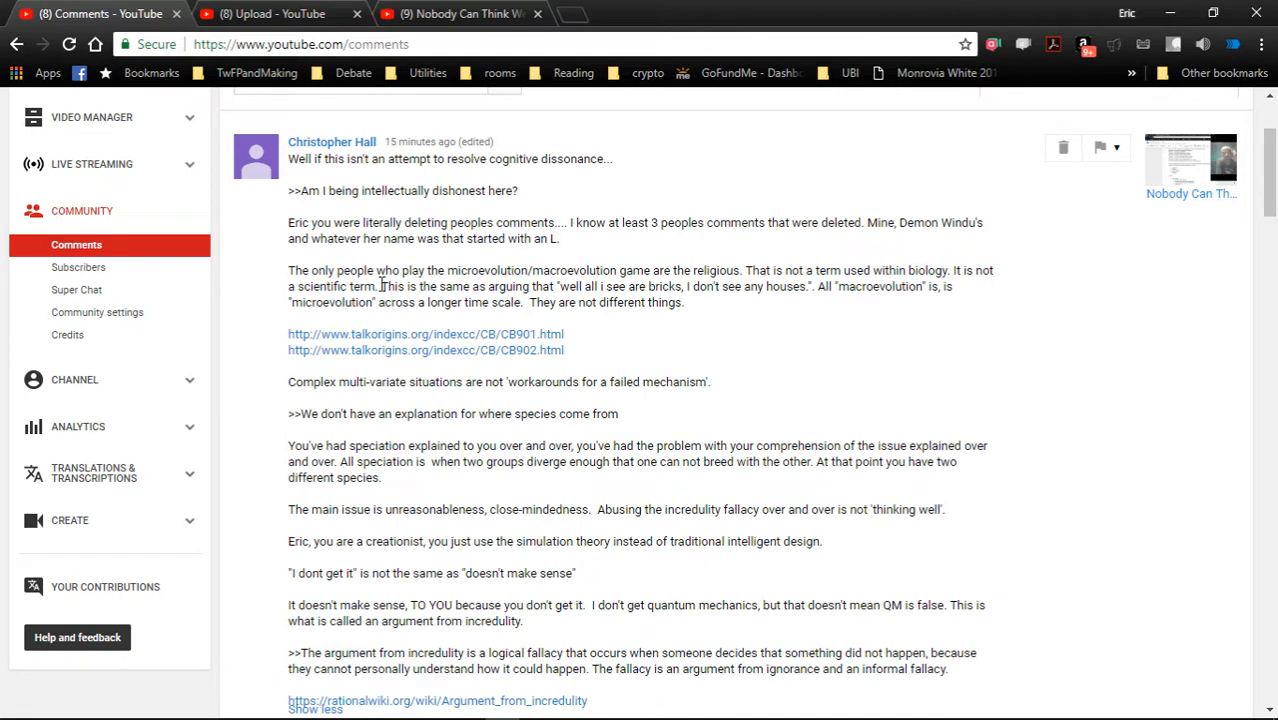
drag(382, 286, 812, 286)
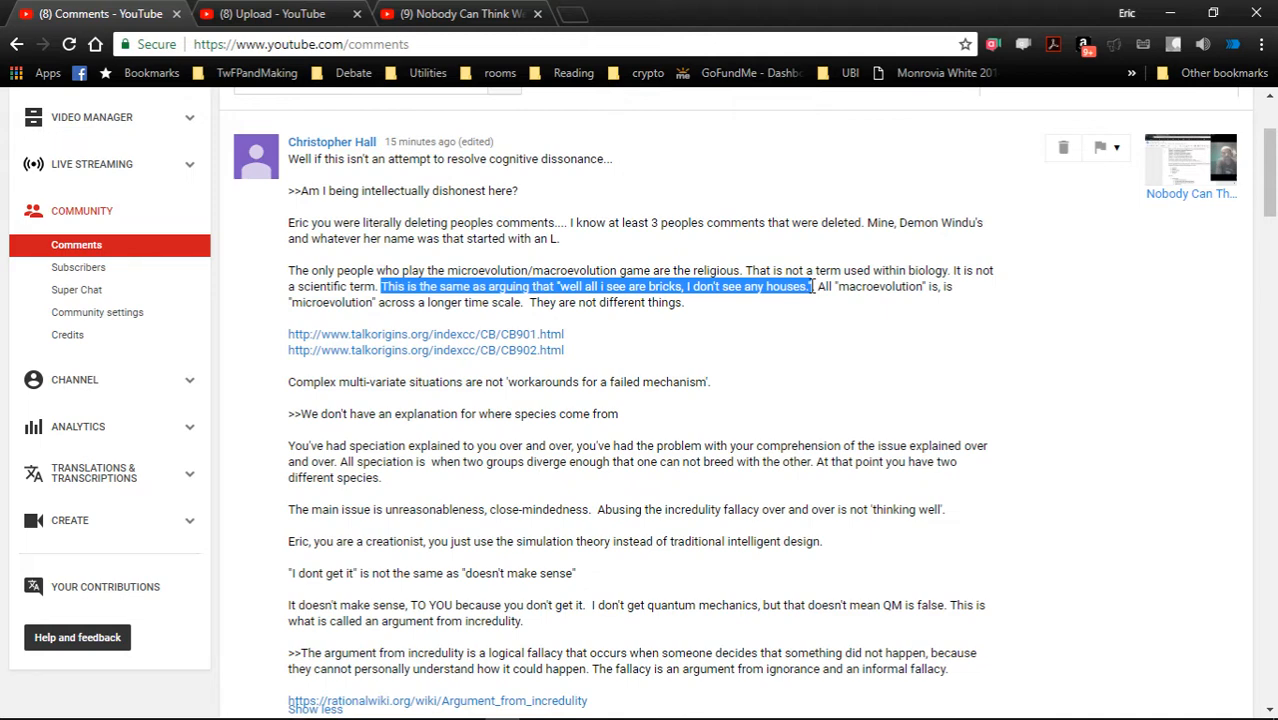
scroll(down, 3)
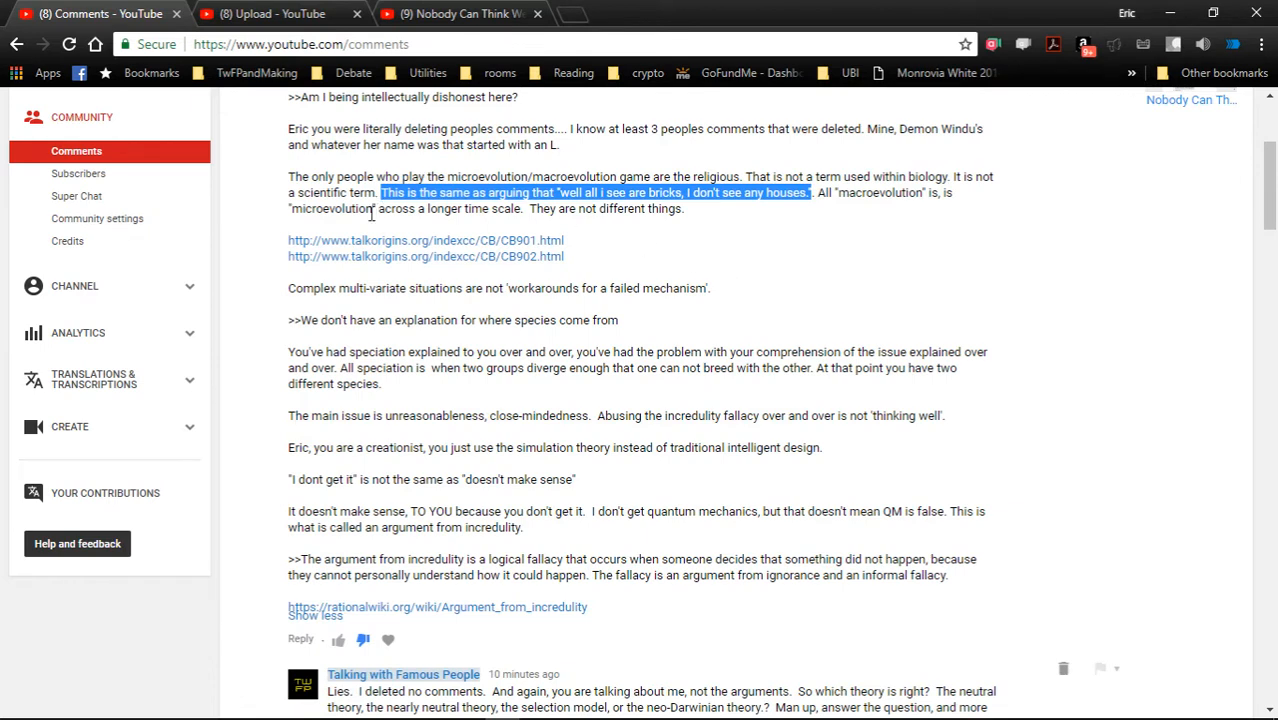
mouse_move(590, 196)
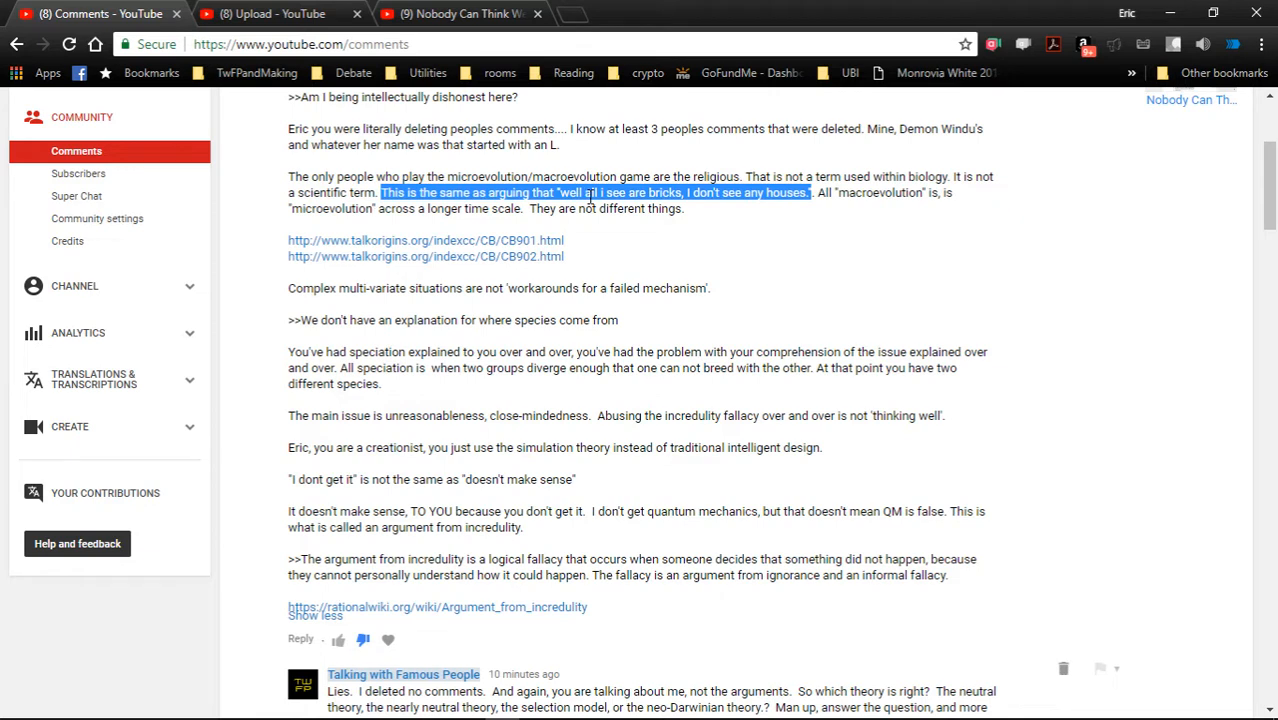
mouse_move(876, 218)
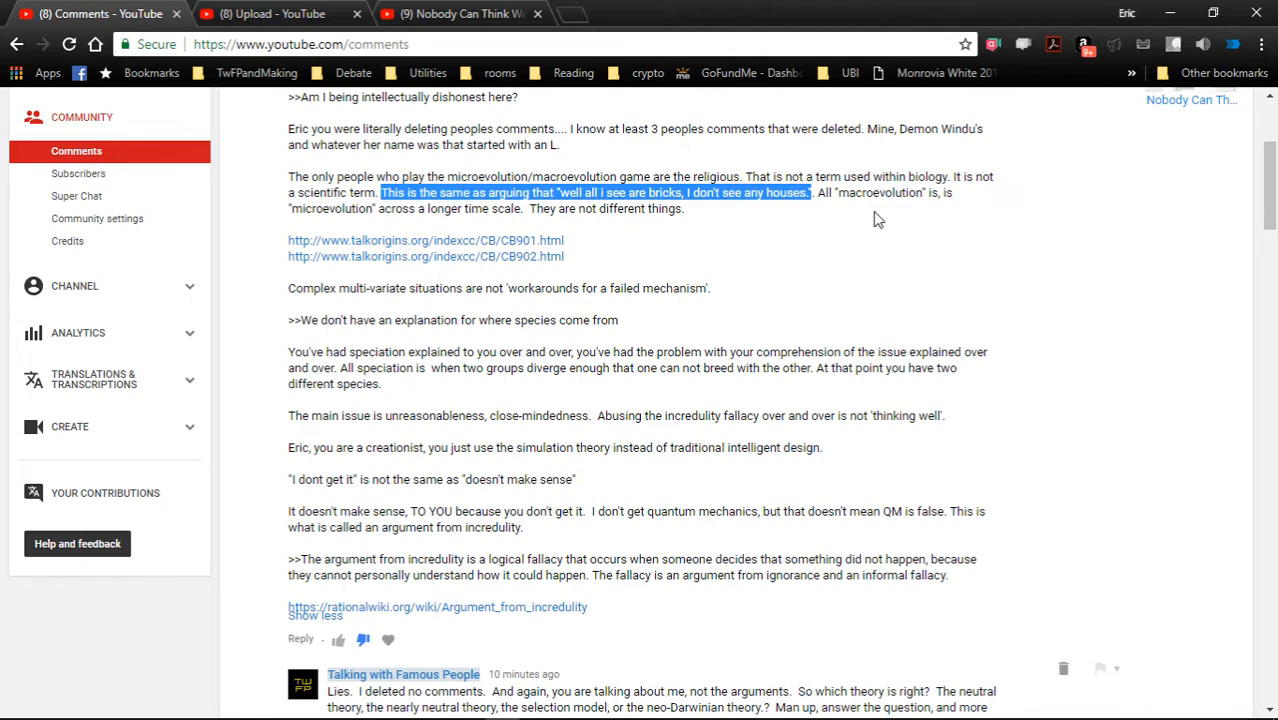
scroll(down, 3)
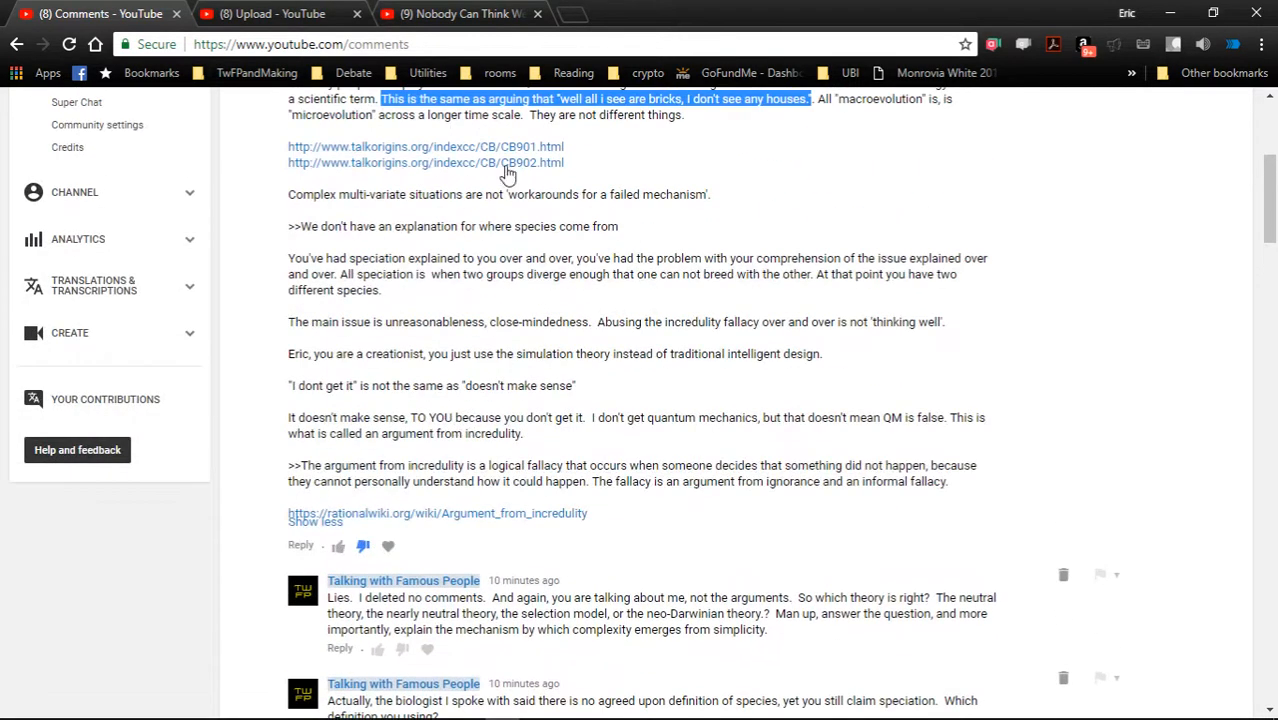
mouse_move(494, 264)
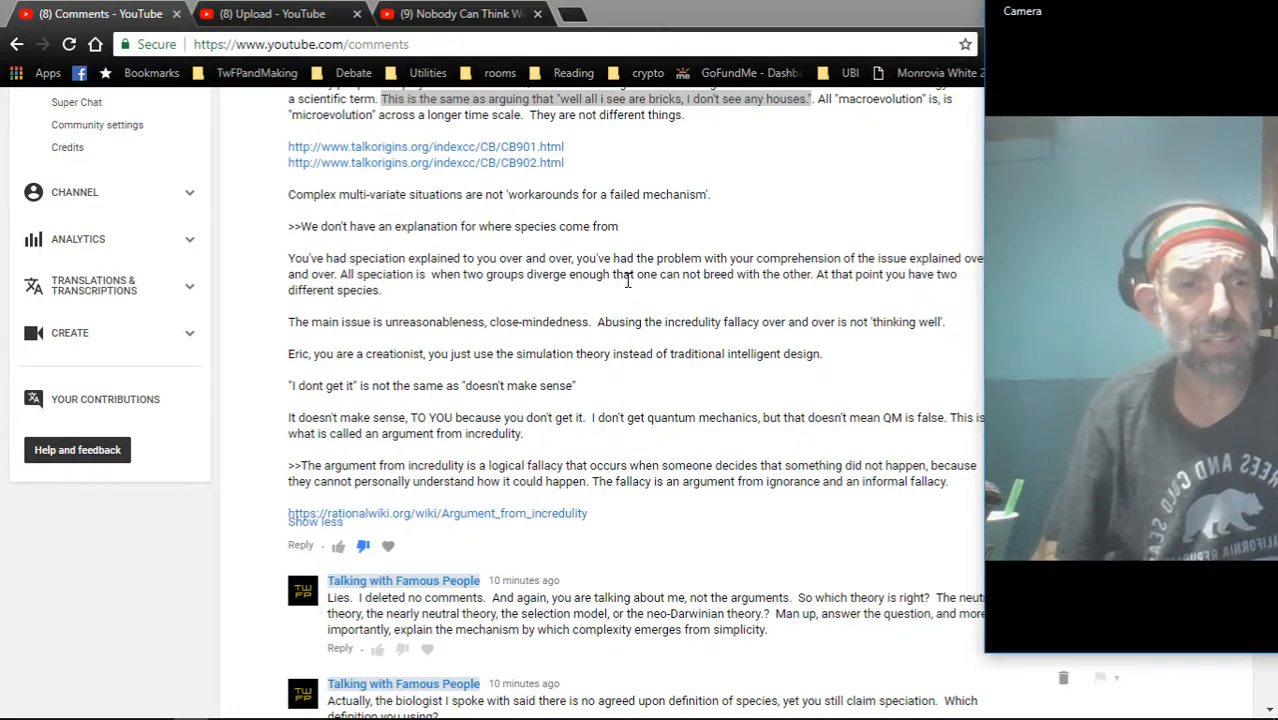
mouse_move(592, 442)
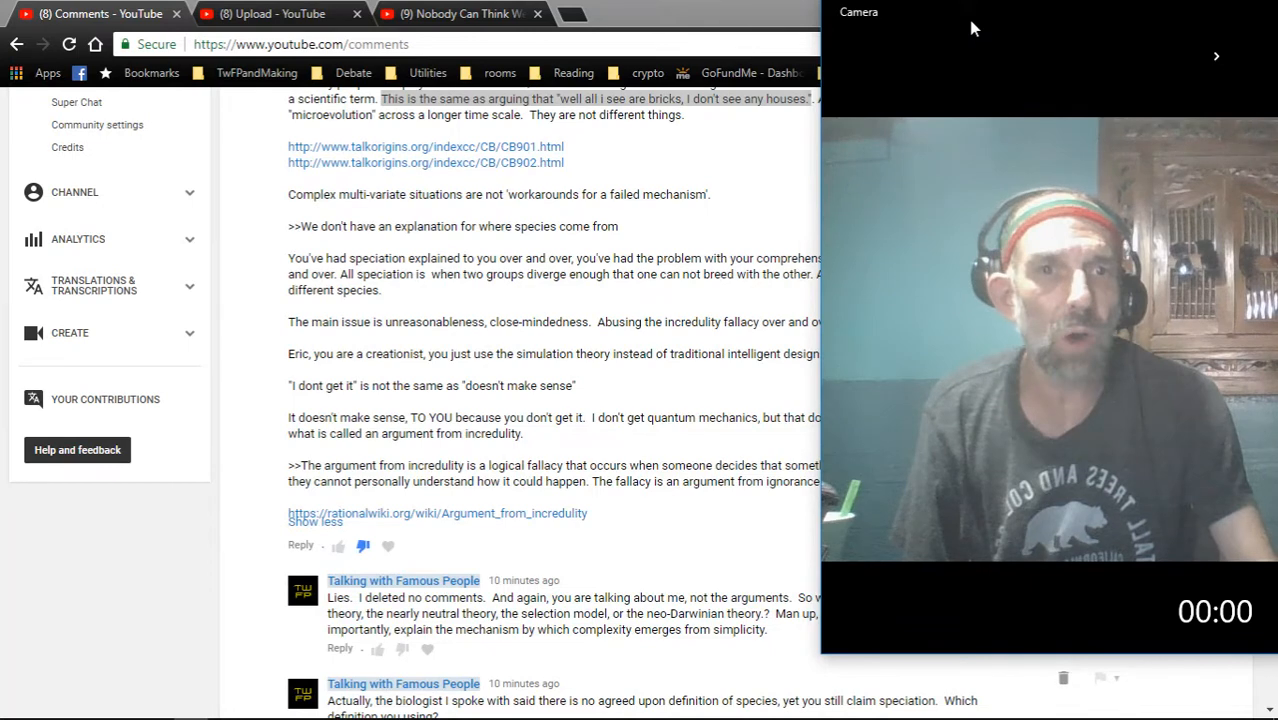
mouse_move(450, 308)
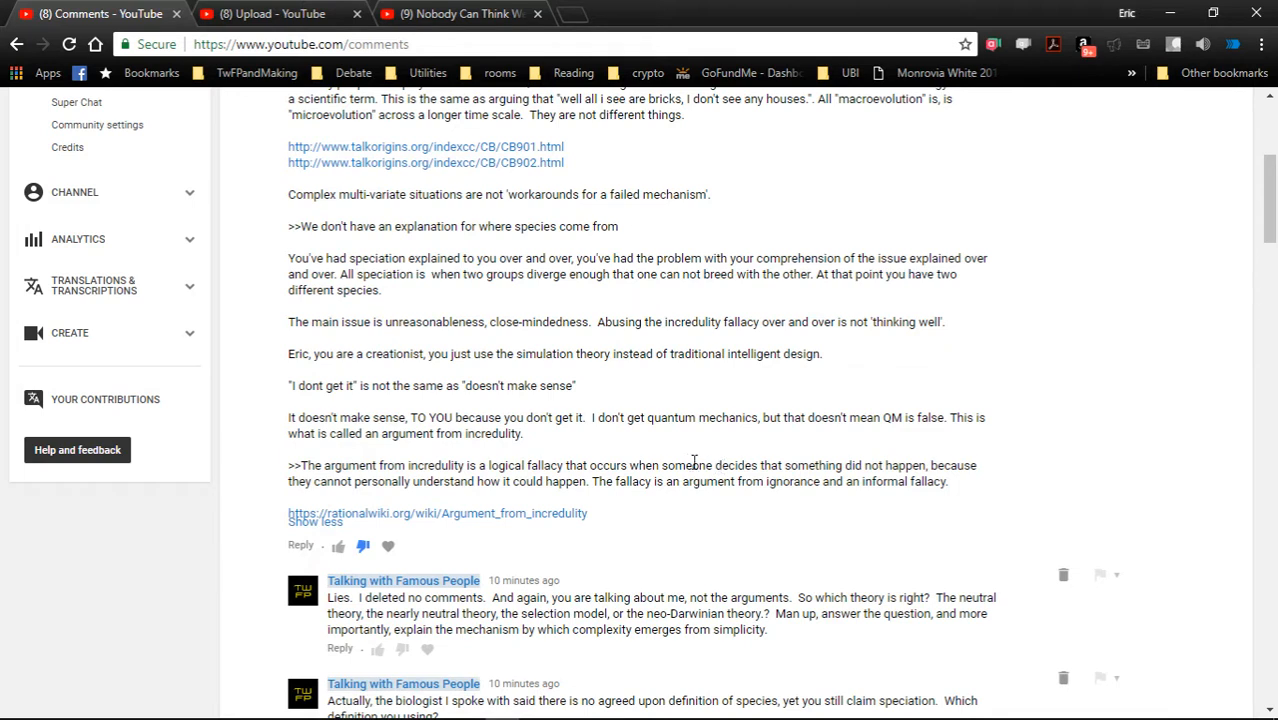
mouse_move(664, 460)
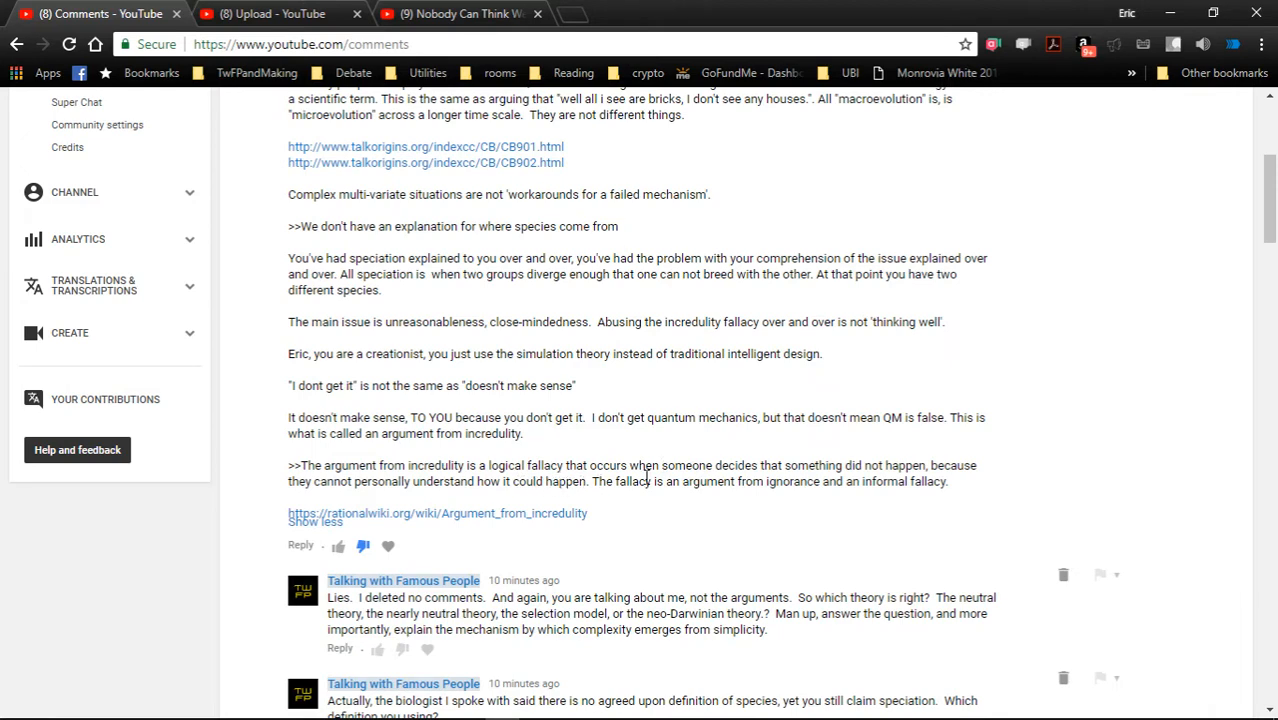
- Show Windows Task View, then the Alt+Tab switcher of all open windows
click(280, 12)
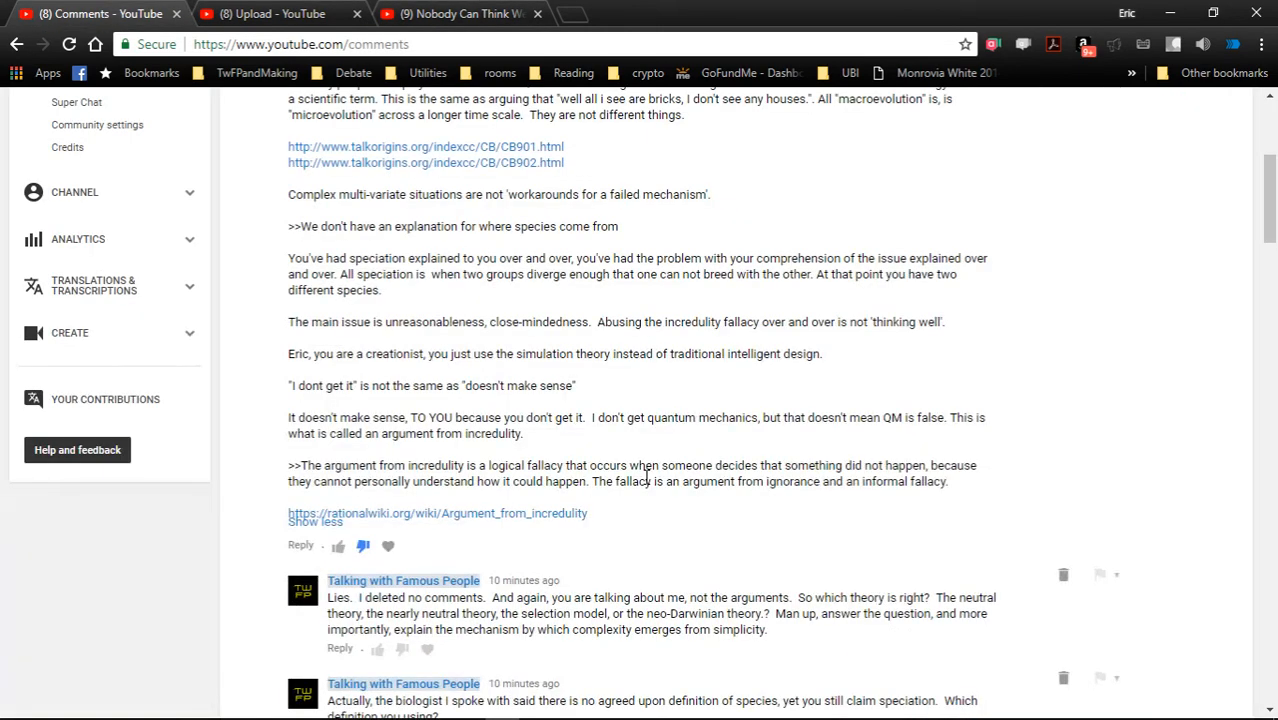
key(Win+Tab)
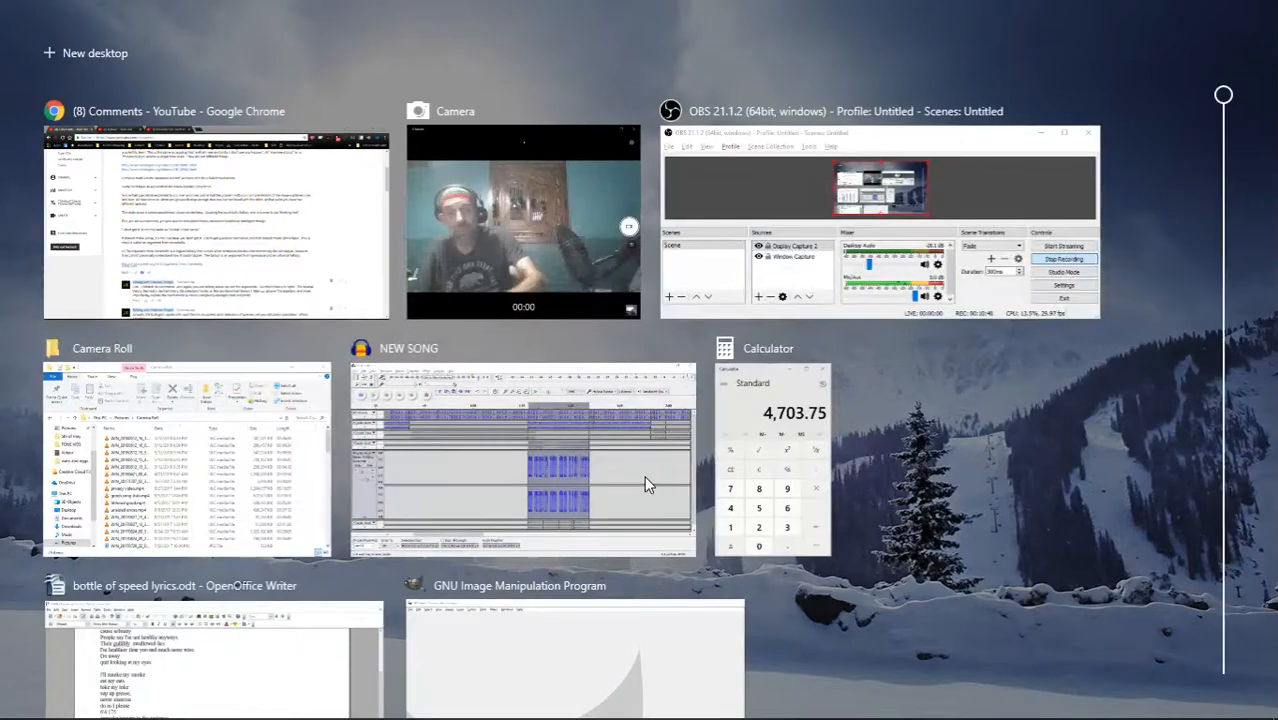
mouse_move(520, 256)
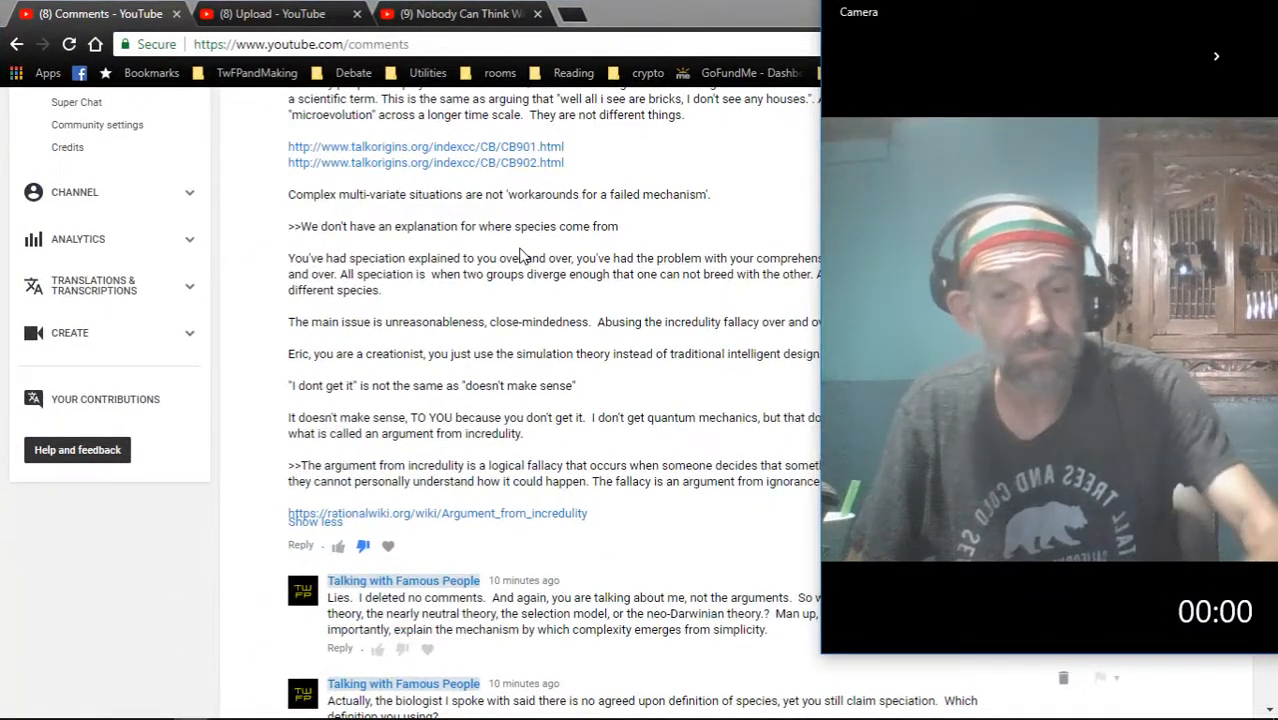
key(alt+tab)
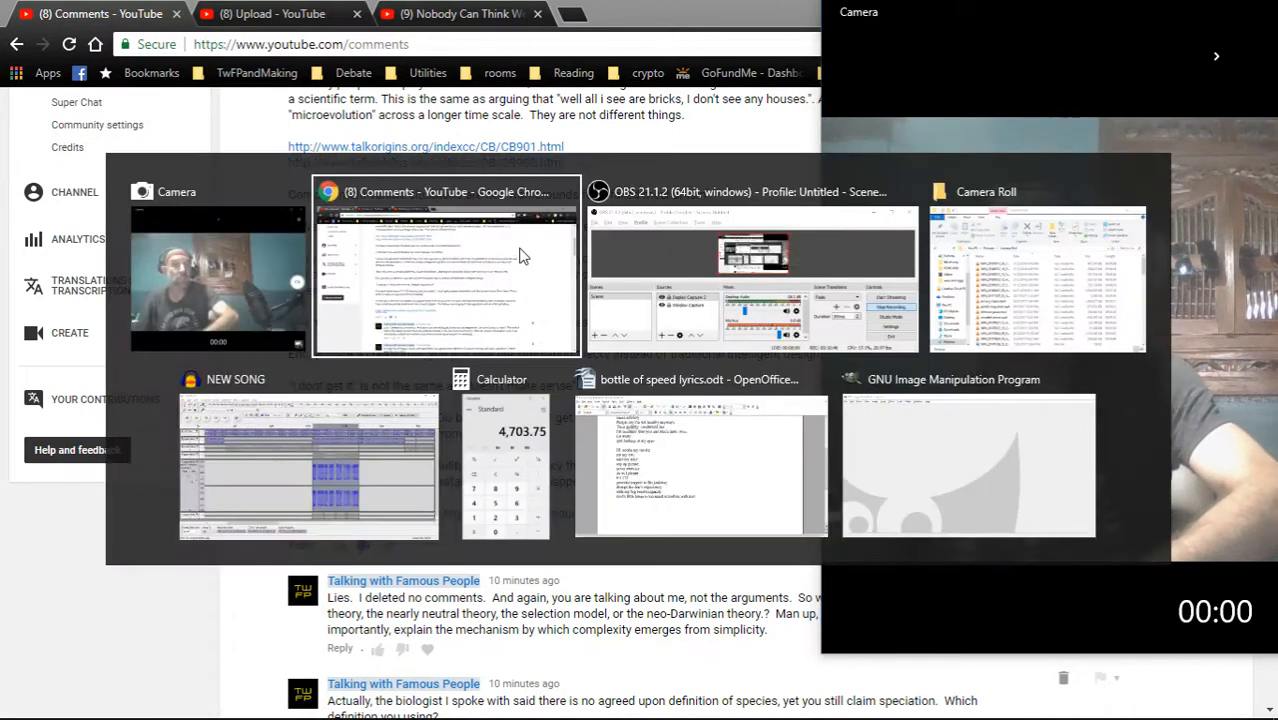